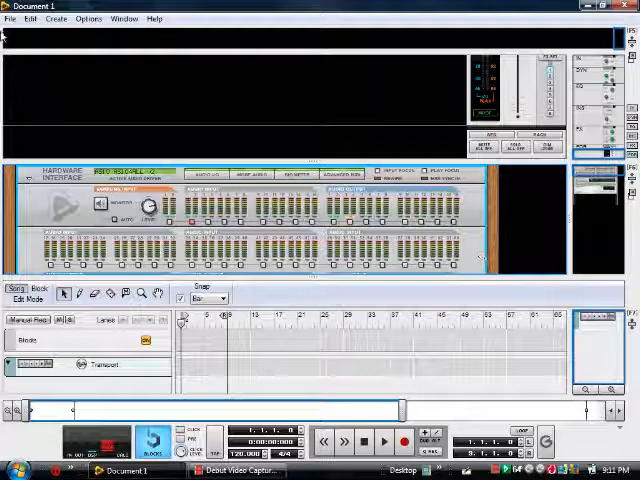
- Review the ASIO4ALL v2 driver's active input channels (2 of 2) in Reason's Audio preferences
click(30, 18)
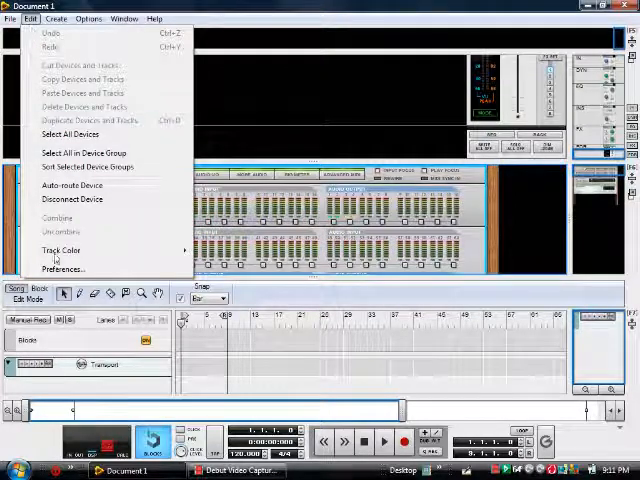
click(62, 268)
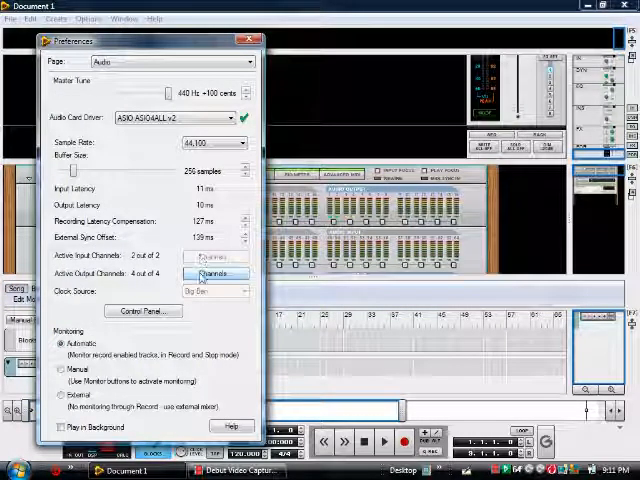
click(212, 274)
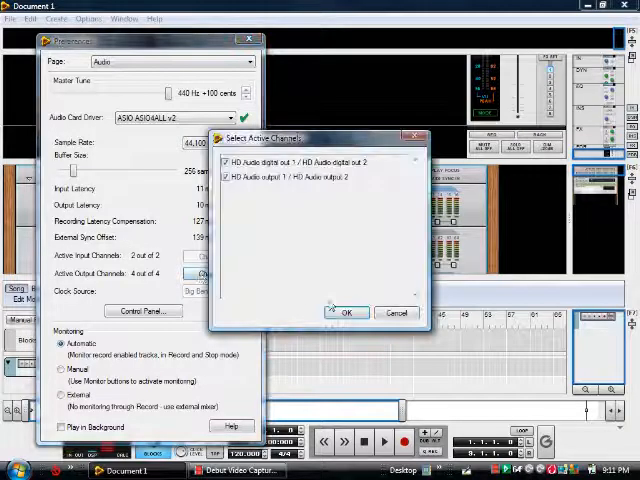
click(348, 312)
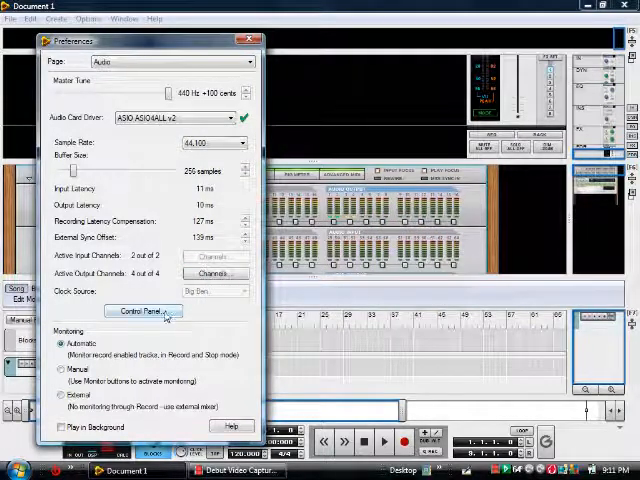
click(144, 312)
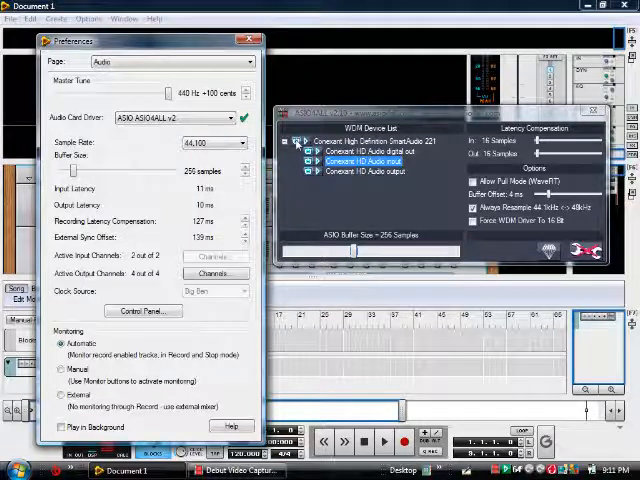
click(296, 140)
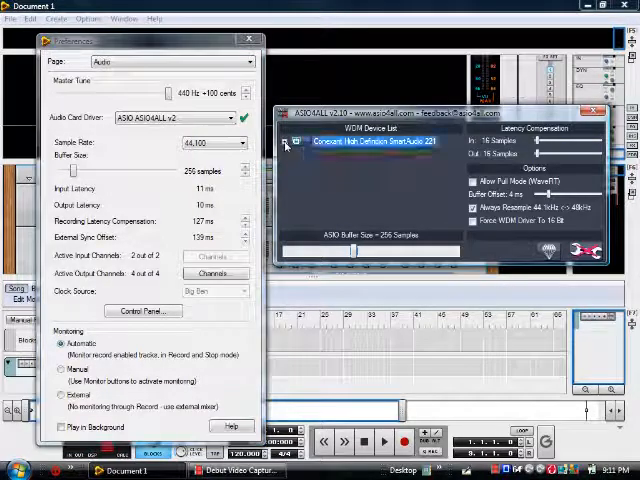
click(296, 140)
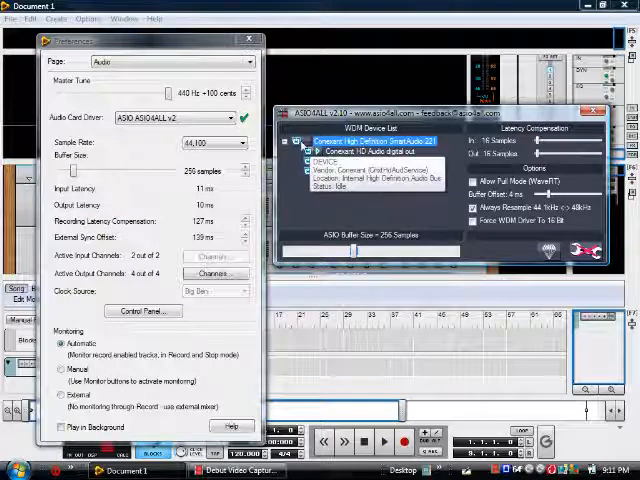
click(296, 150)
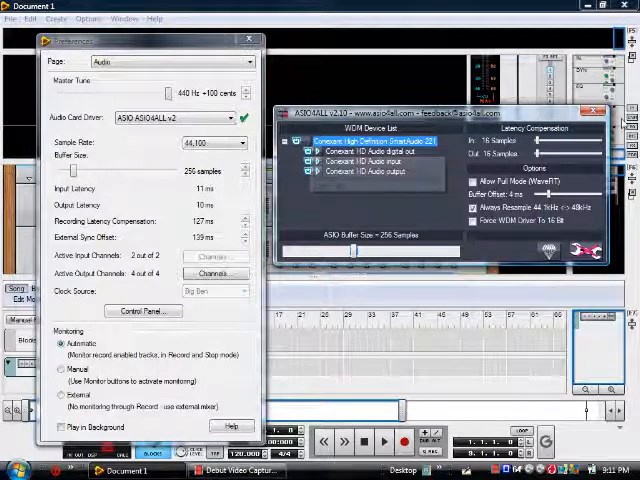
click(600, 108)
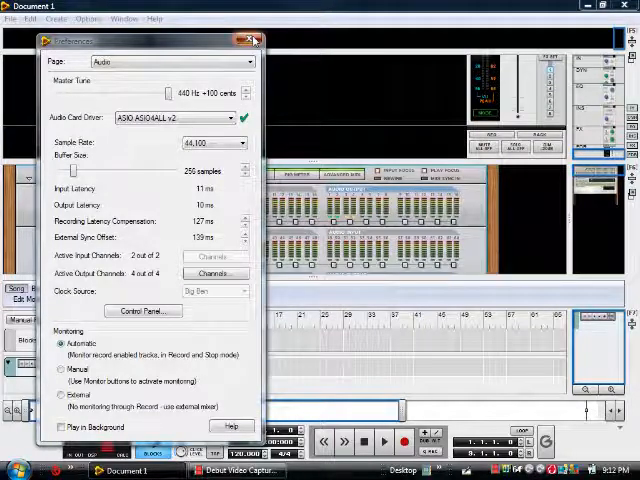
- Add Audio Track 1 recording from the ASIO4ALL Conexant HD Audio input
click(256, 40)
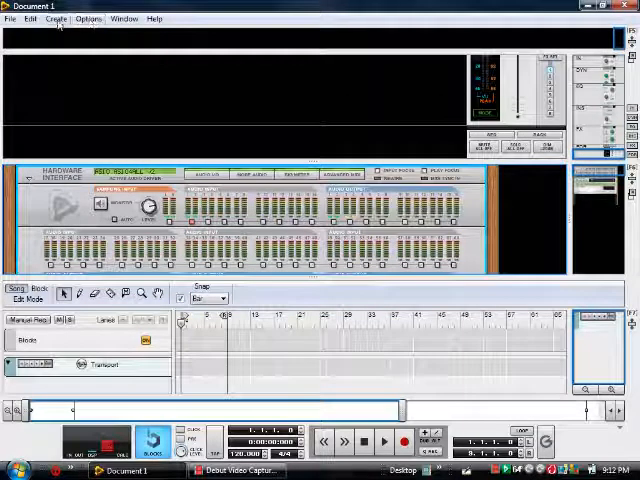
click(56, 18)
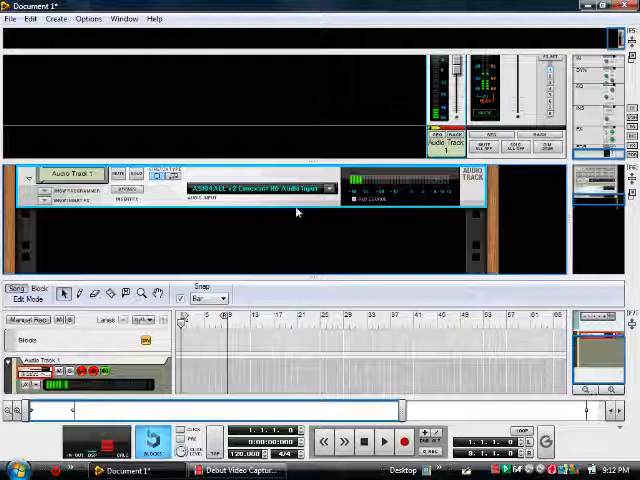
click(324, 188)
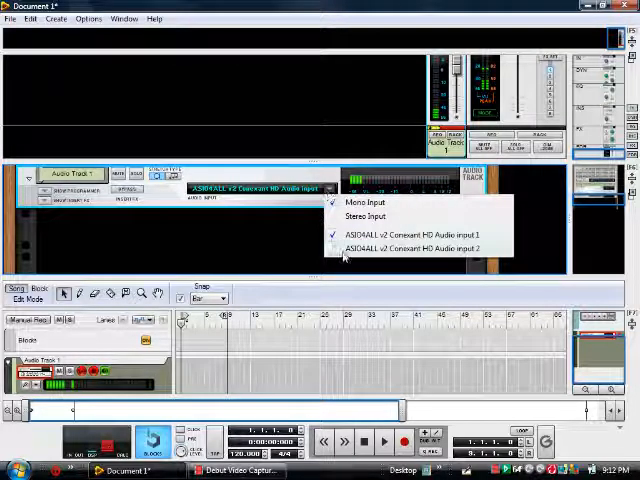
click(404, 246)
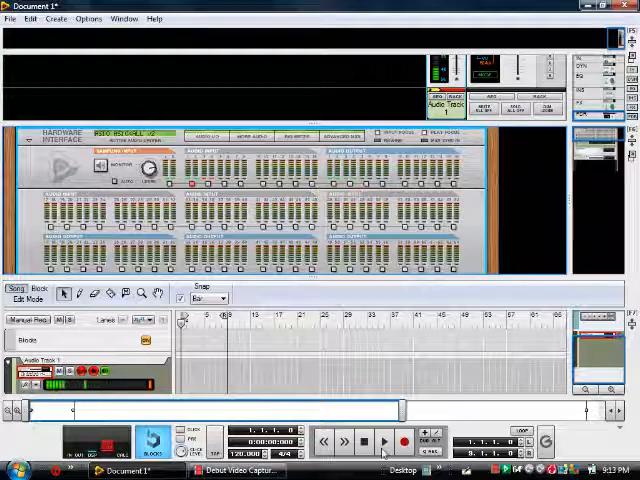
- Record a short audio clip onto Audio Track 1 and stop the transport
click(402, 440)
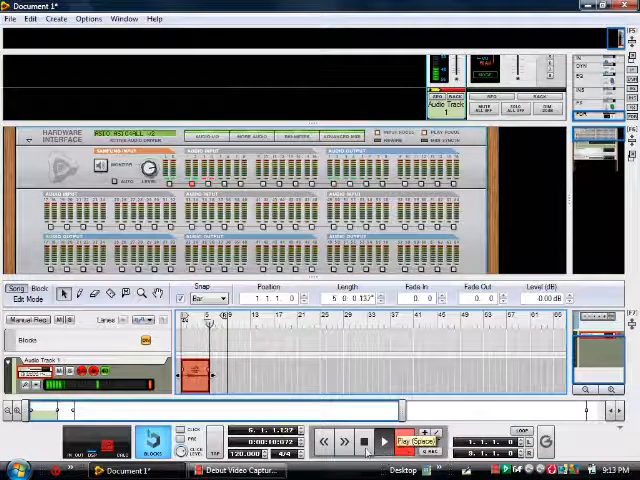
click(384, 440)
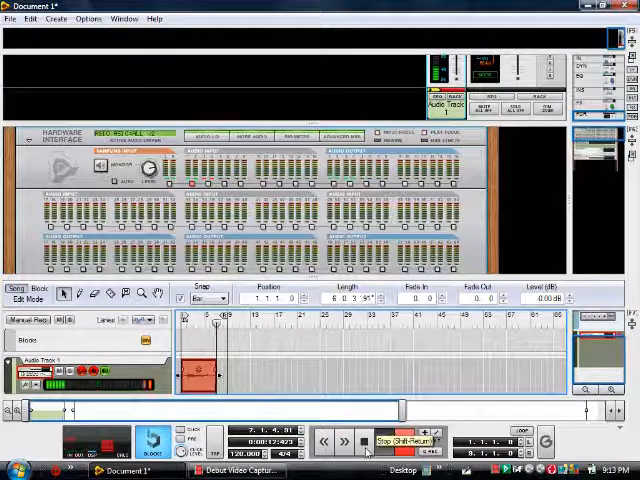
click(384, 440)
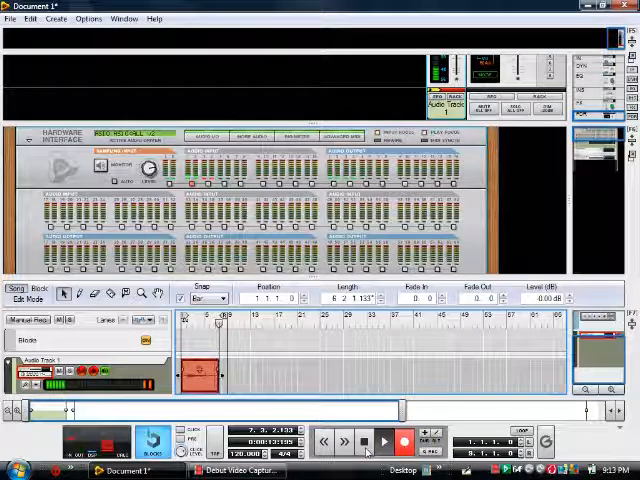
click(384, 440)
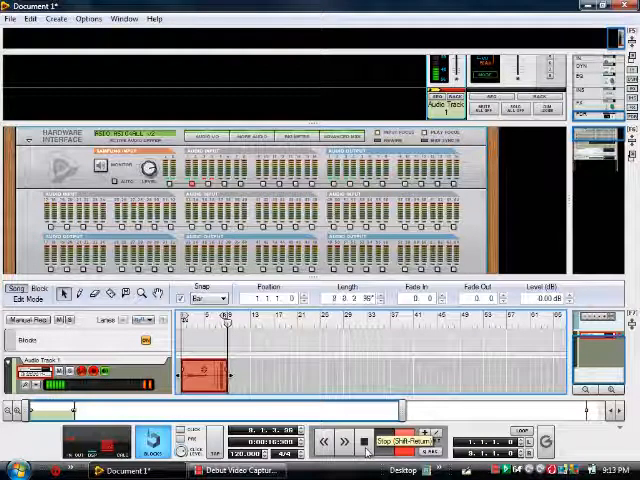
click(380, 440)
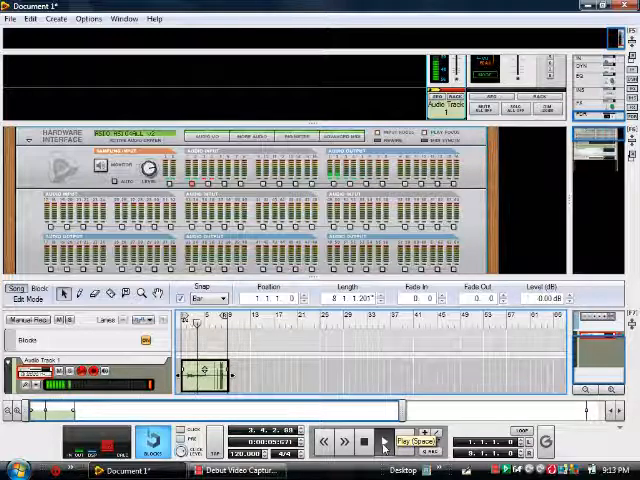
- Select the recorded clip and reopen Reason's Audio preferences
click(384, 442)
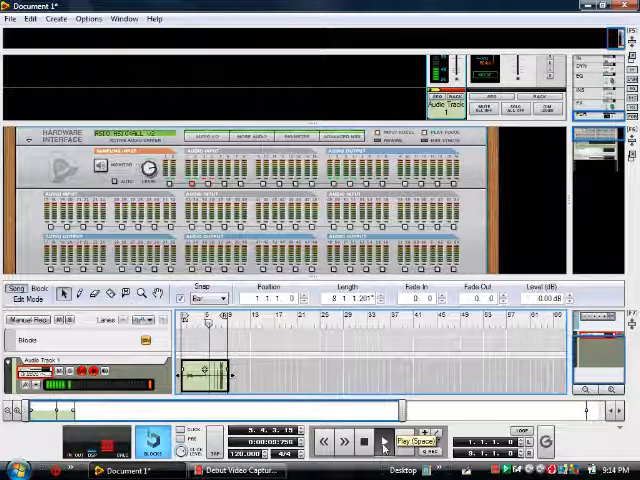
click(384, 442)
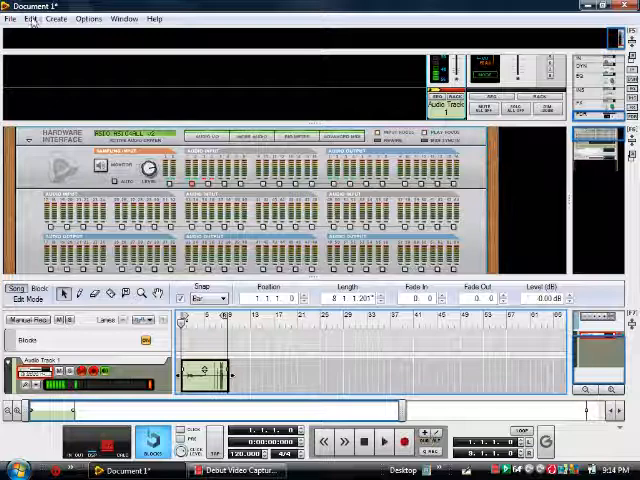
click(32, 18)
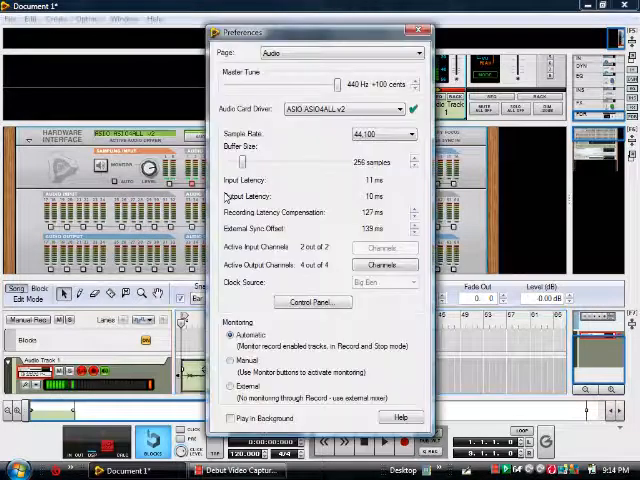
- Keep ASIO4ALL v2 as the audio card driver, close Preferences and bring up the Start menu
click(410, 108)
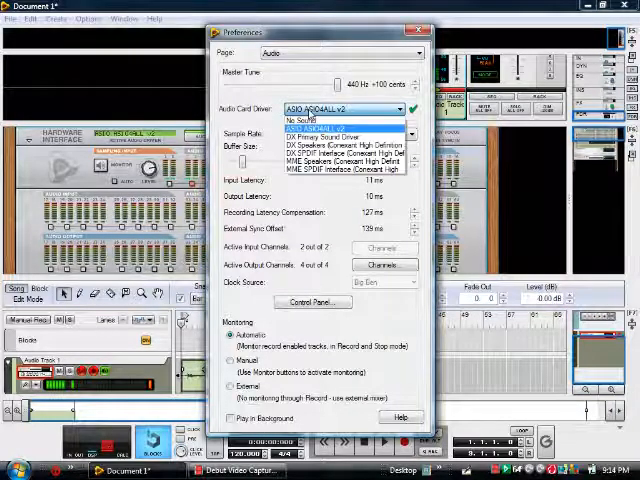
click(330, 136)
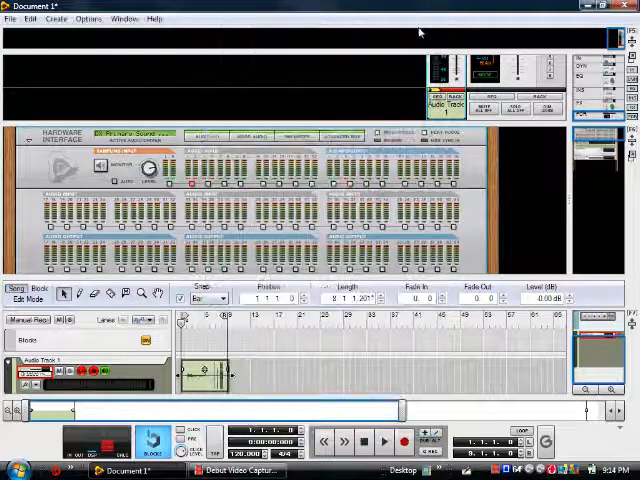
click(384, 440)
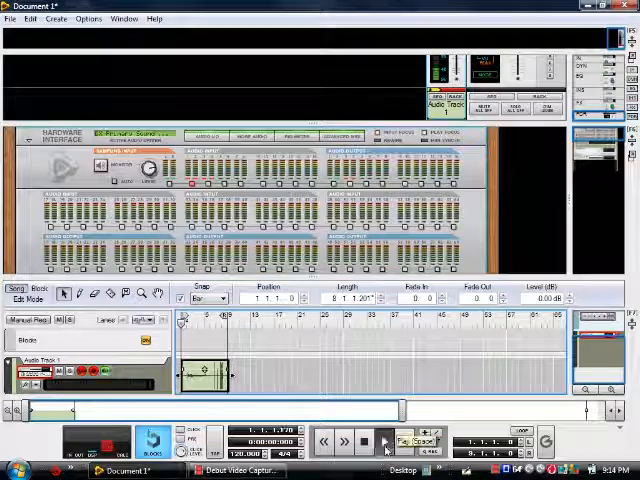
click(384, 440)
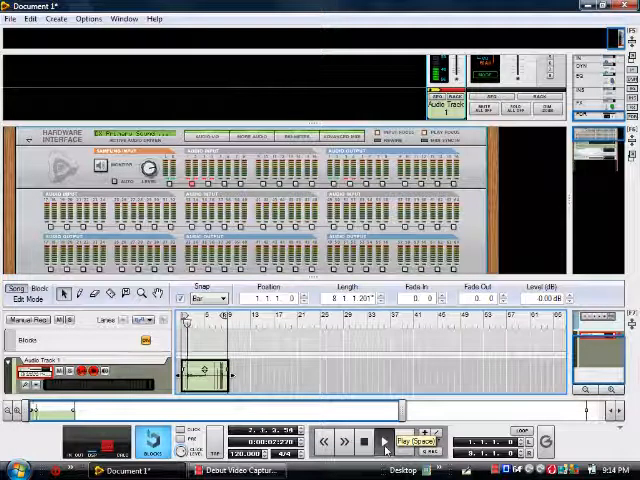
click(386, 442)
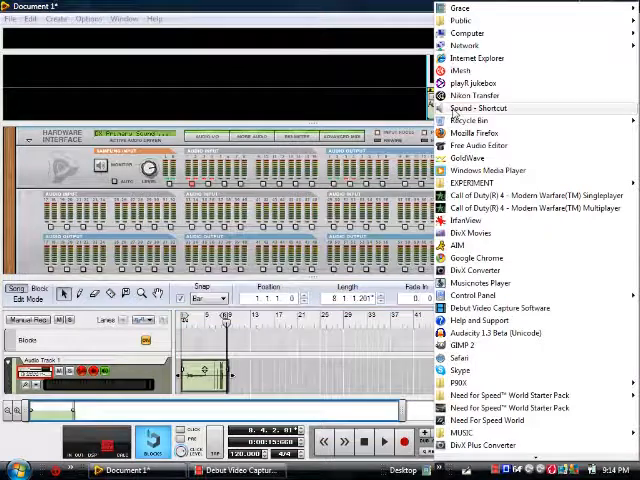
- Inspect the Speakers playback device and its Conexant controller properties in Windows Sound
click(466, 108)
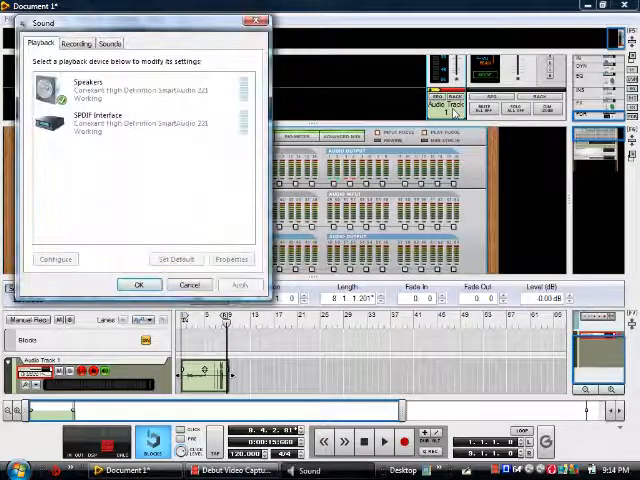
click(140, 90)
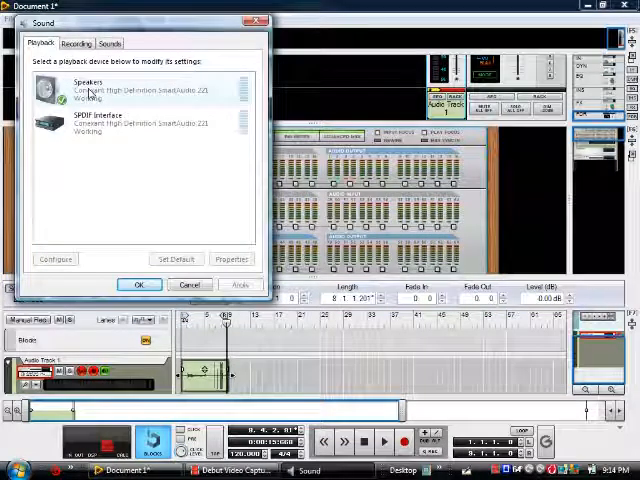
click(232, 260)
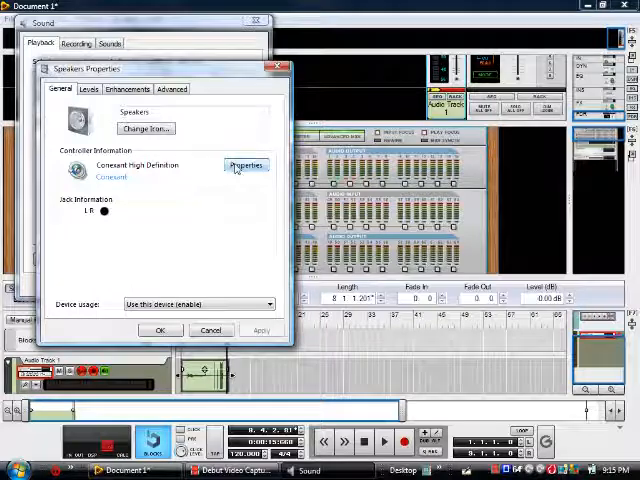
click(244, 164)
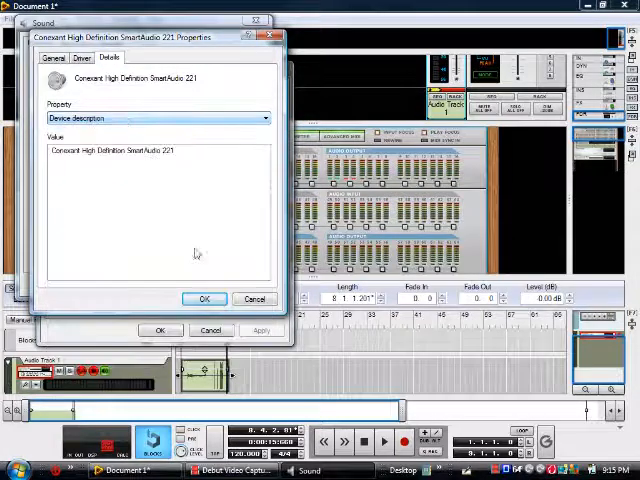
click(204, 298)
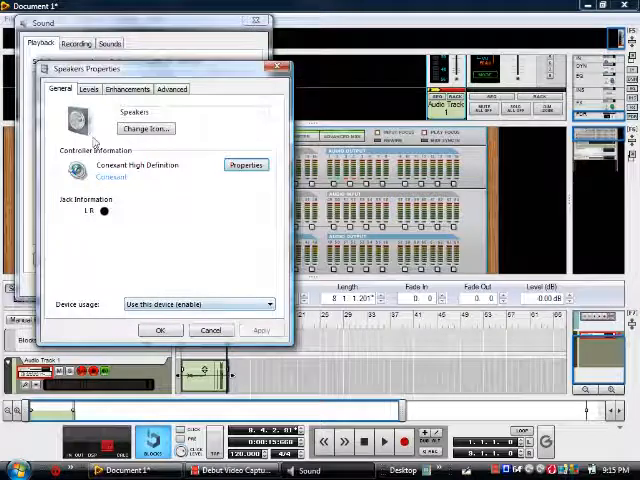
- Browse the Speakers' Levels, Enhancements and Advanced format settings, then close the properties
click(88, 88)
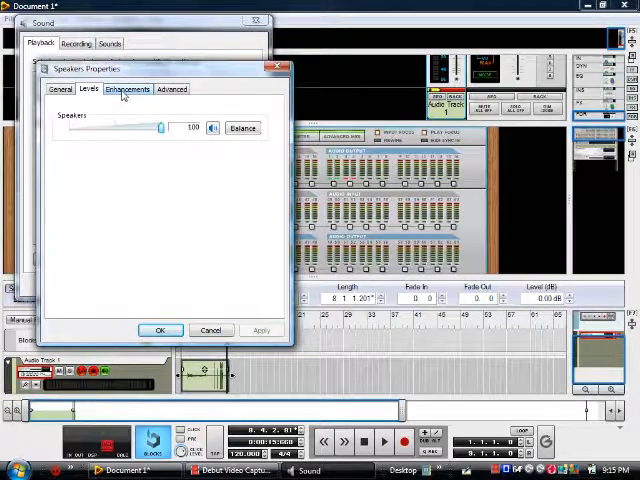
click(128, 88)
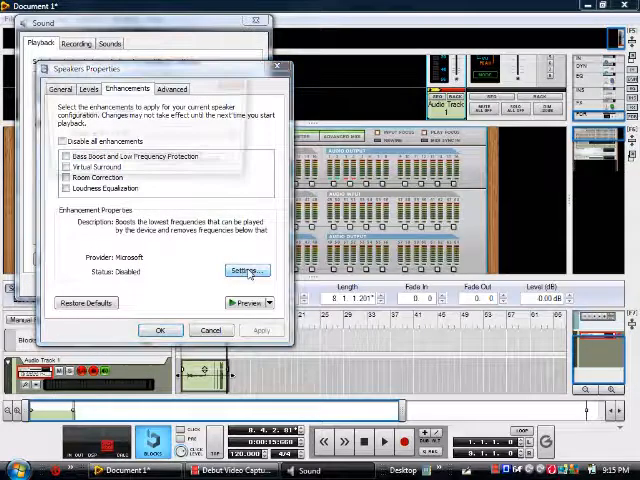
click(246, 270)
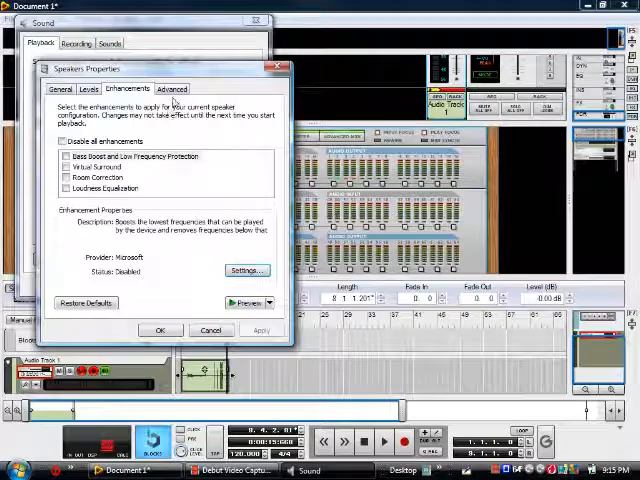
click(172, 88)
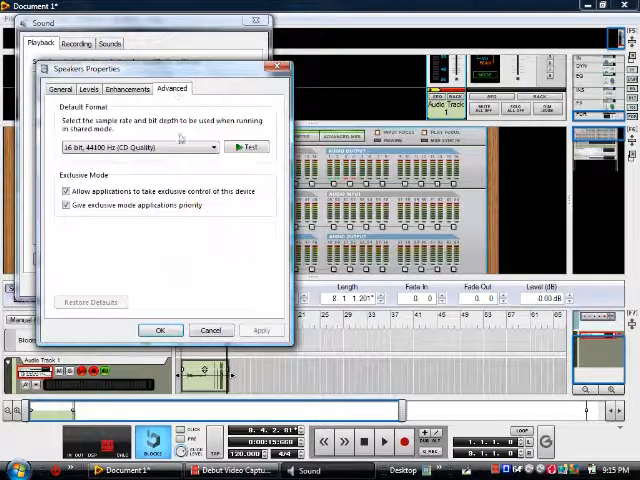
click(212, 148)
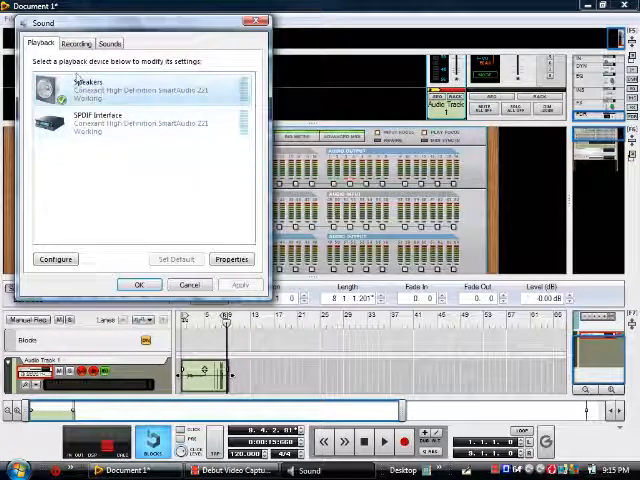
- Inspect the Microphone recording device and its controller's driver information
click(76, 44)
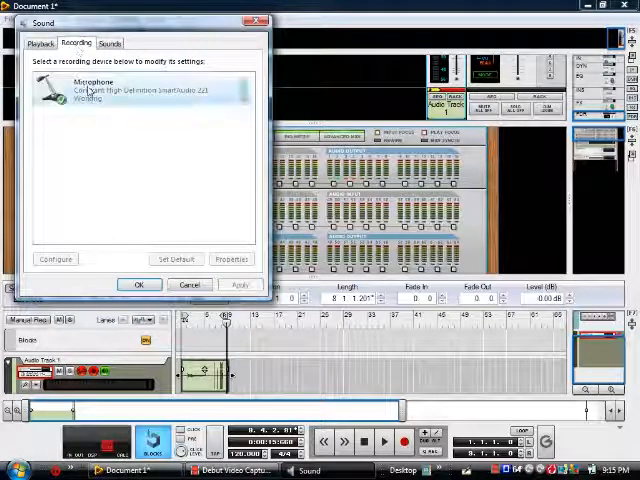
click(232, 260)
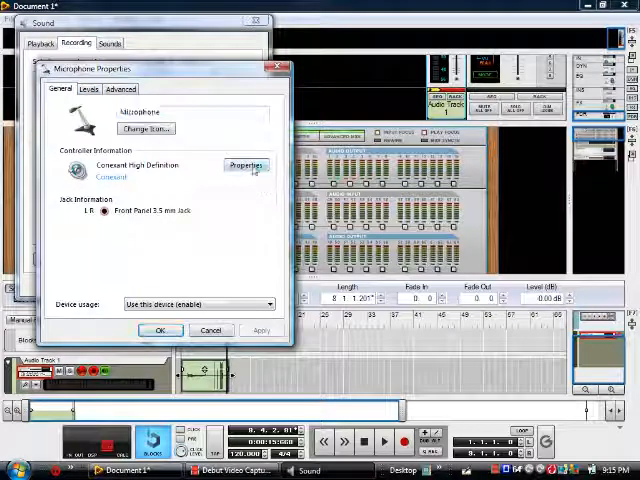
click(246, 164)
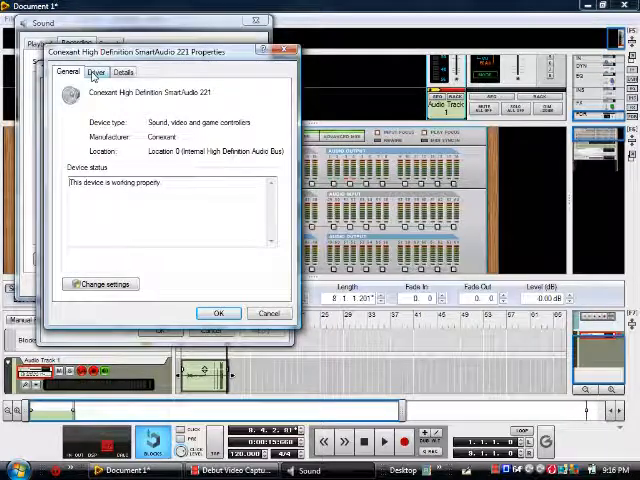
click(94, 72)
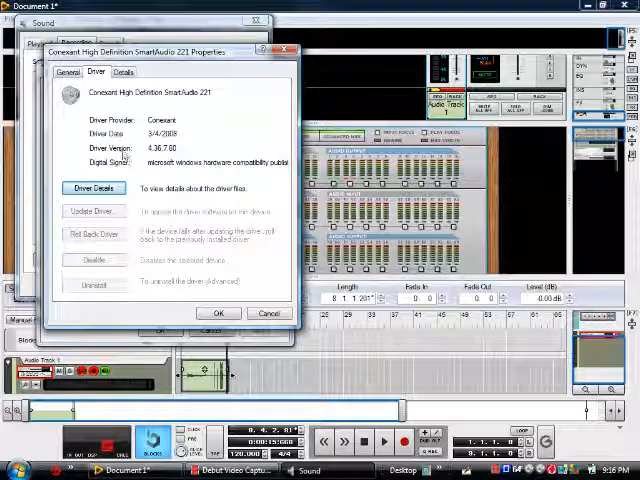
click(122, 72)
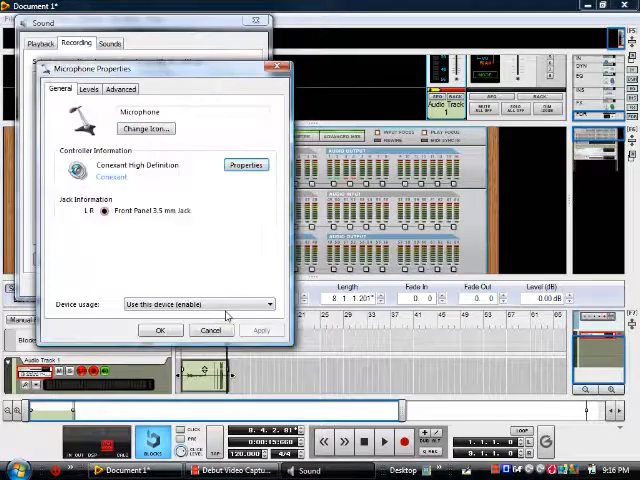
- Check the microphone's level and keep the CD Quality default format, then close its properties
click(88, 88)
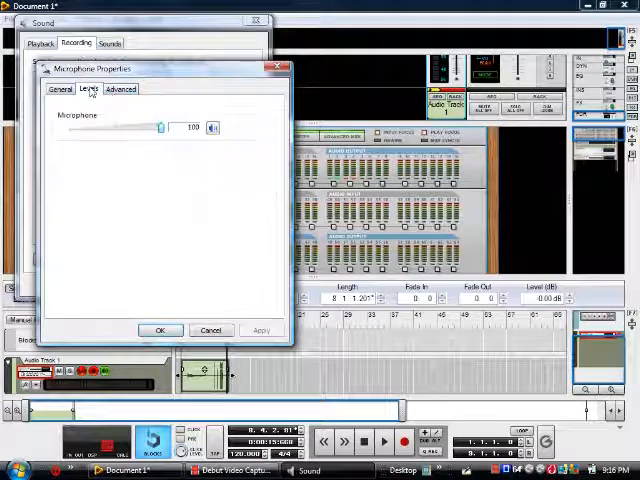
click(120, 88)
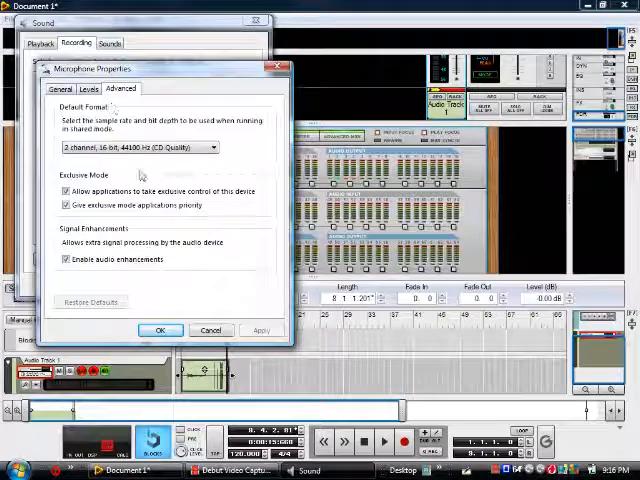
click(212, 148)
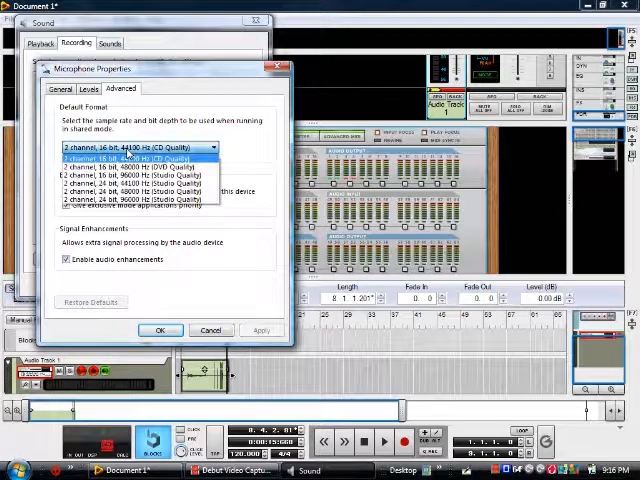
click(136, 148)
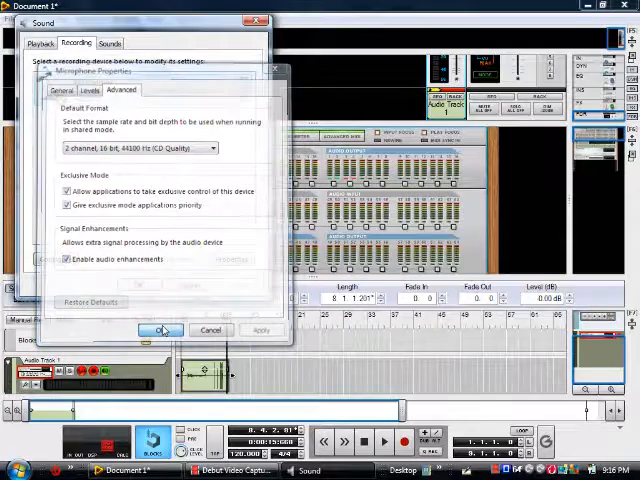
click(108, 44)
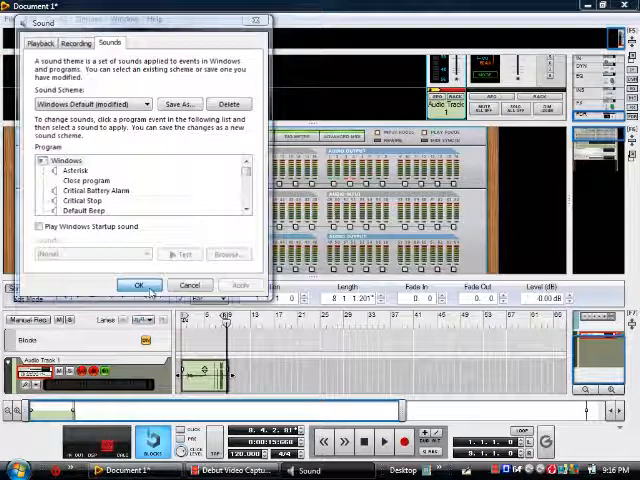
- Inspect the SPDIF Interface playback device and its controller's device details
click(140, 284)
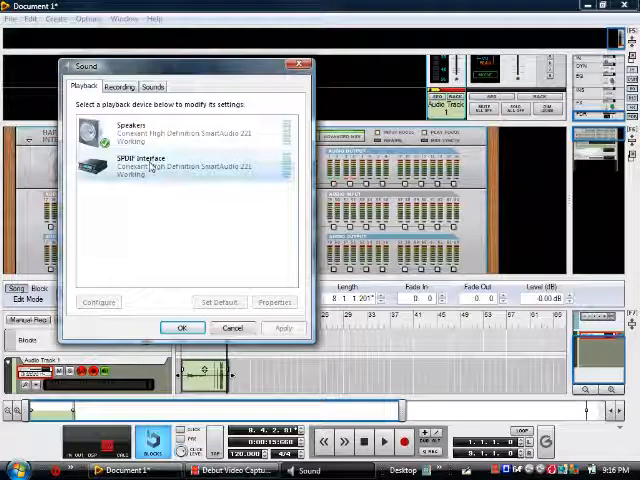
click(274, 302)
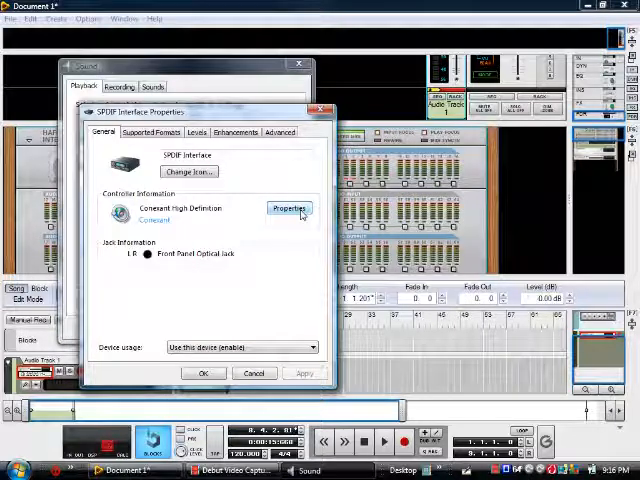
click(288, 208)
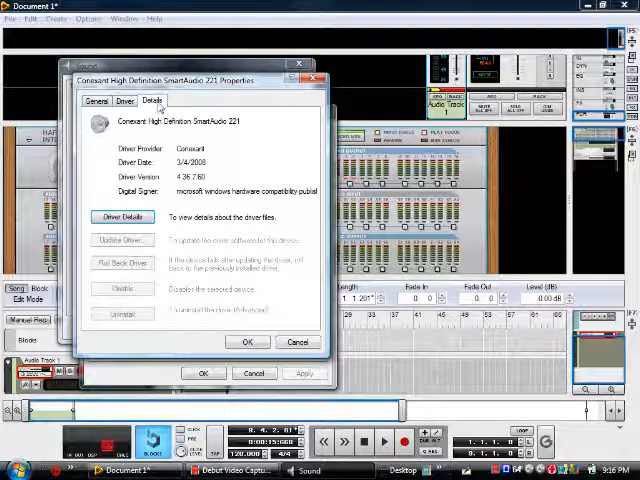
click(152, 100)
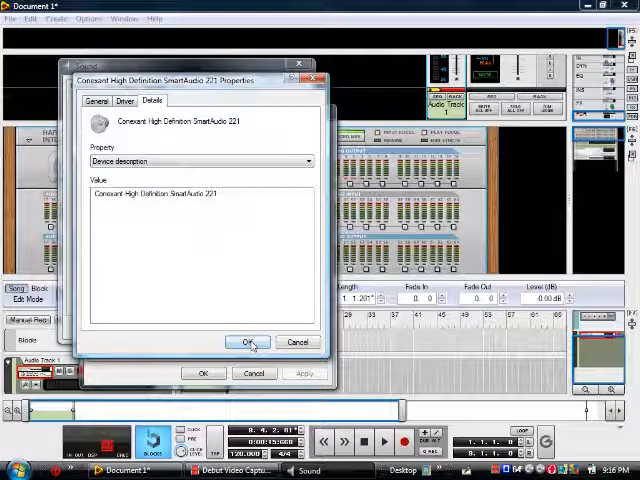
click(246, 342)
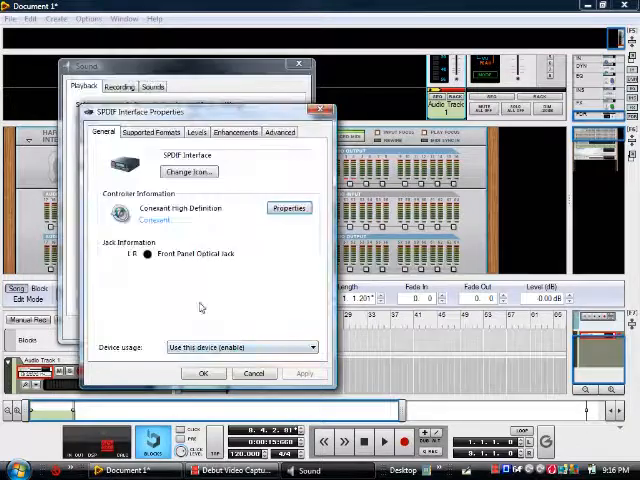
- Review SPDIF supported formats and enhancements, keep CD Quality output format, close properties
click(152, 132)
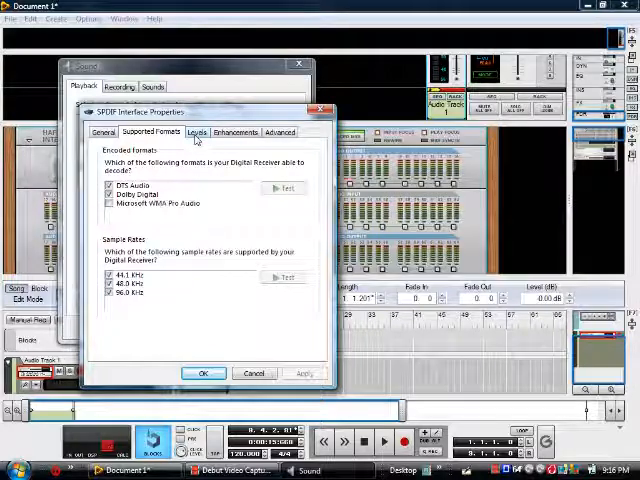
click(236, 132)
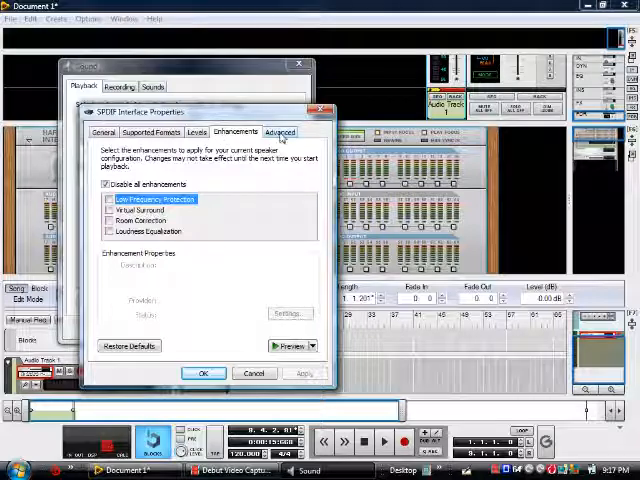
click(280, 132)
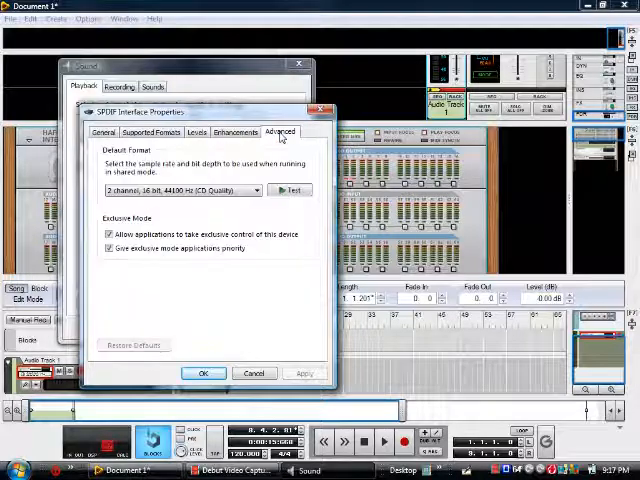
click(258, 190)
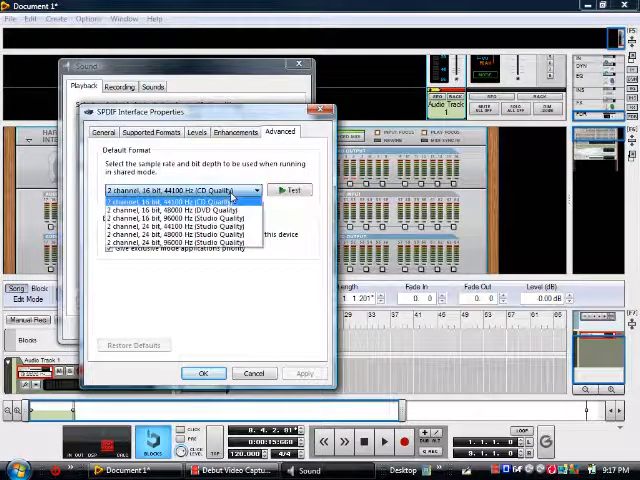
click(180, 190)
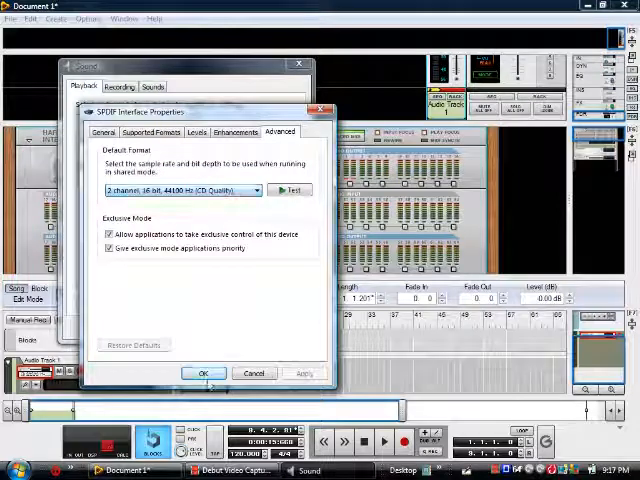
click(204, 372)
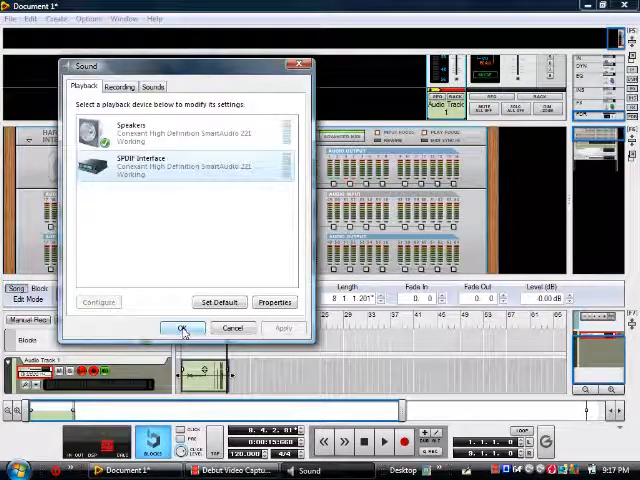
- Close Windows Sound and set Reason's audio card driver to ASIO ASIO4ALL
click(182, 328)
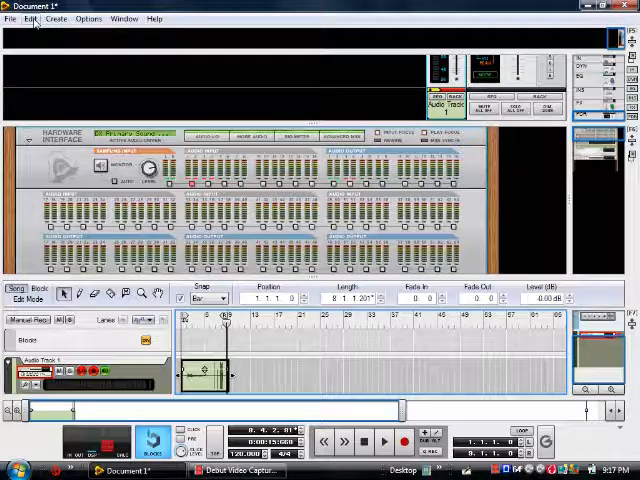
click(32, 18)
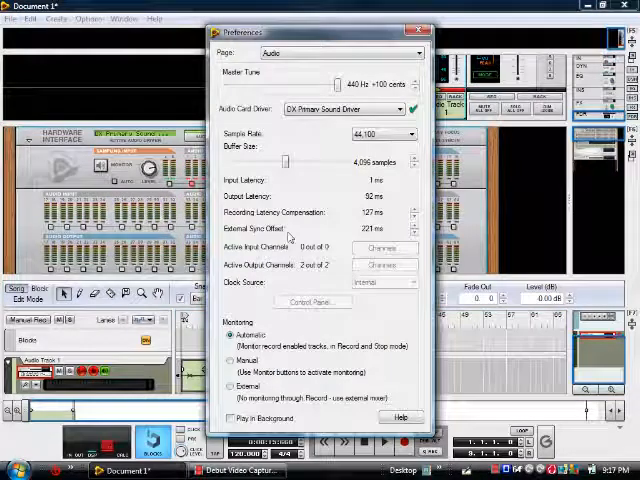
click(410, 108)
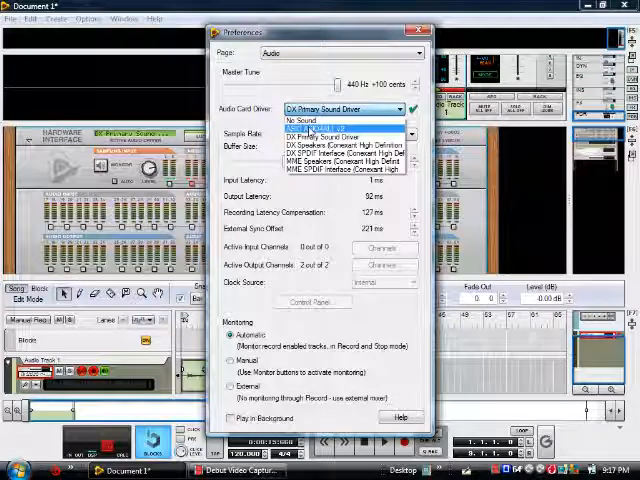
click(340, 120)
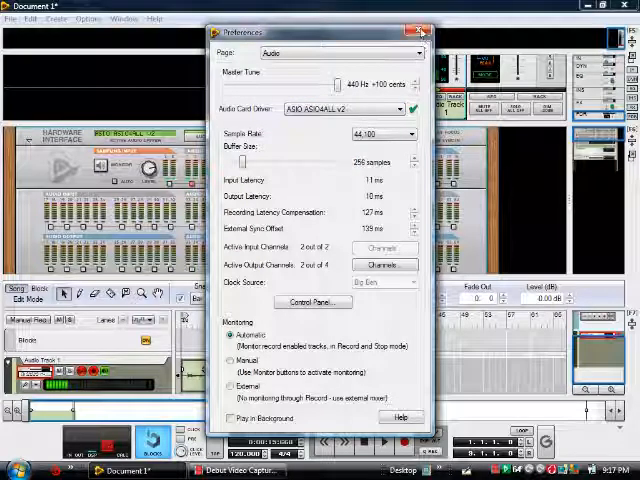
click(420, 32)
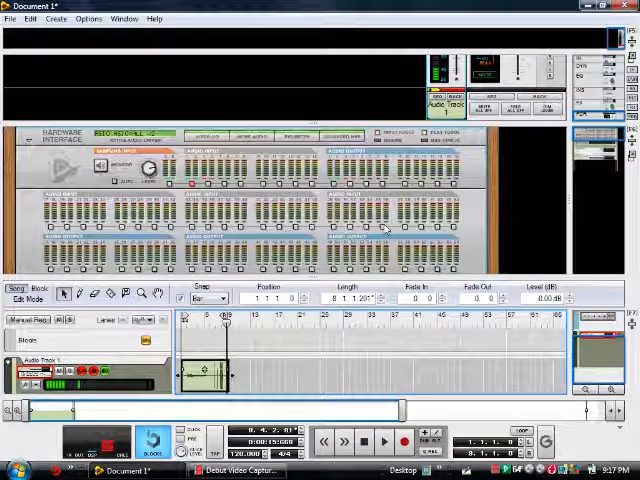